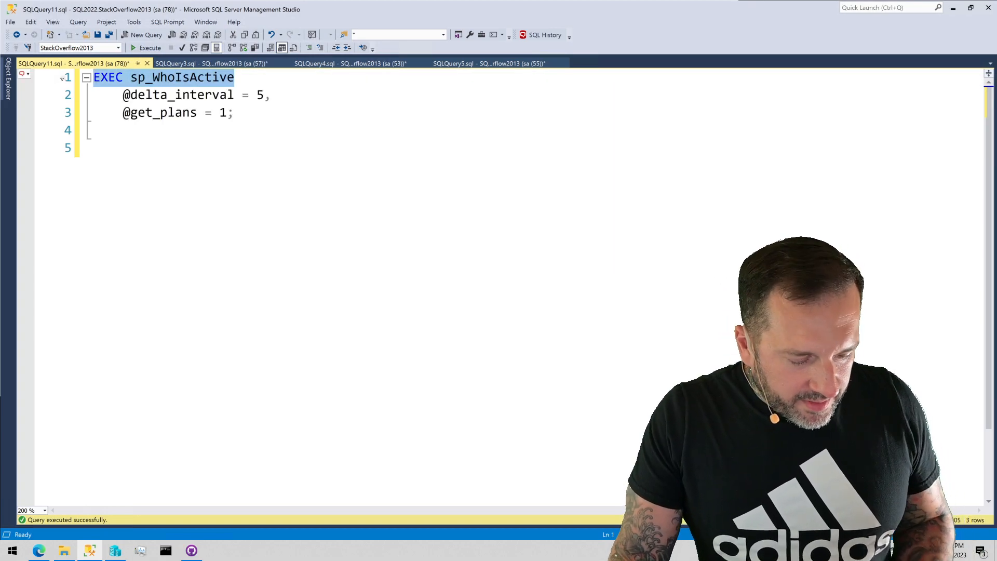
Run the basic sp_WhoIsActive call, briefly starting and cancelling the delta-sampling script.
{"action": "left_click", "coordinate": [149, 47]}
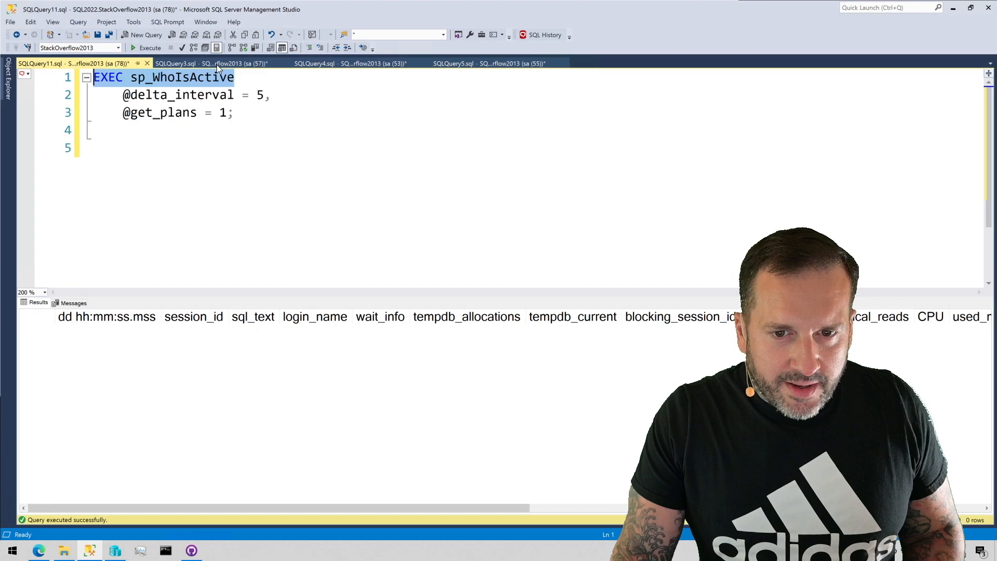
{"action": "left_click", "coordinate": [216, 64]}
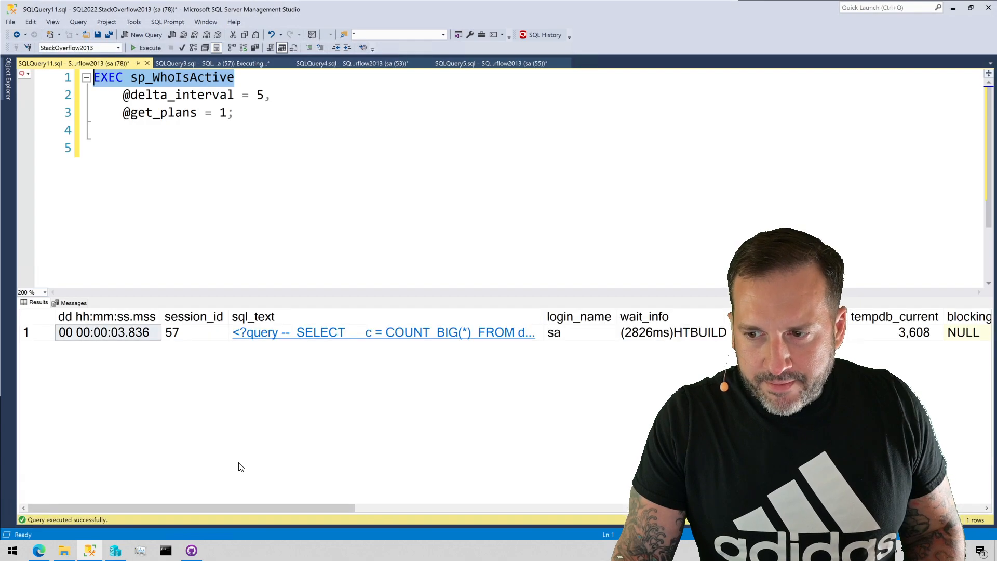
{"action": "scroll", "scroll_direction": "right", "scroll_amount": 3}
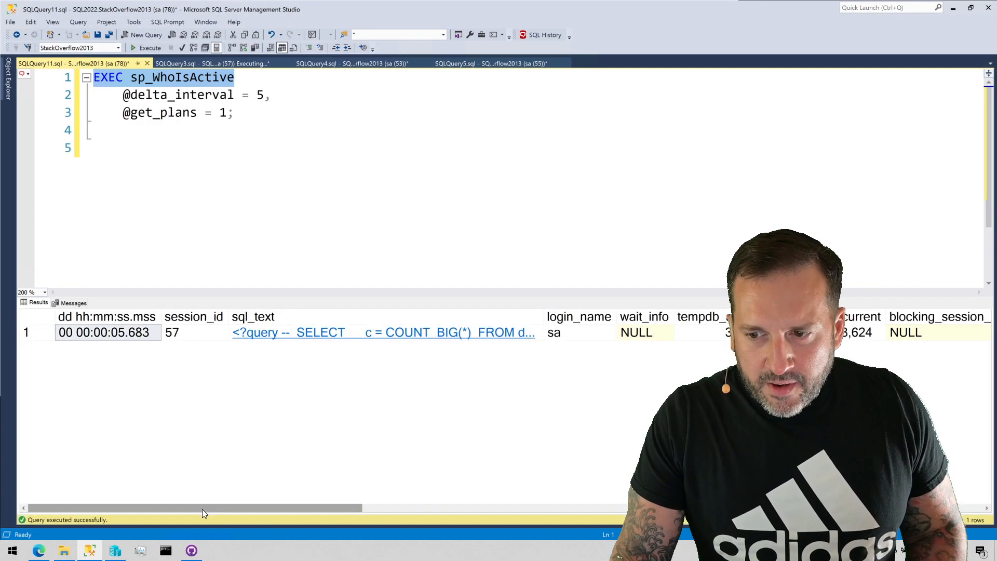
{"action": "scroll", "scroll_direction": "right", "scroll_amount": 3}
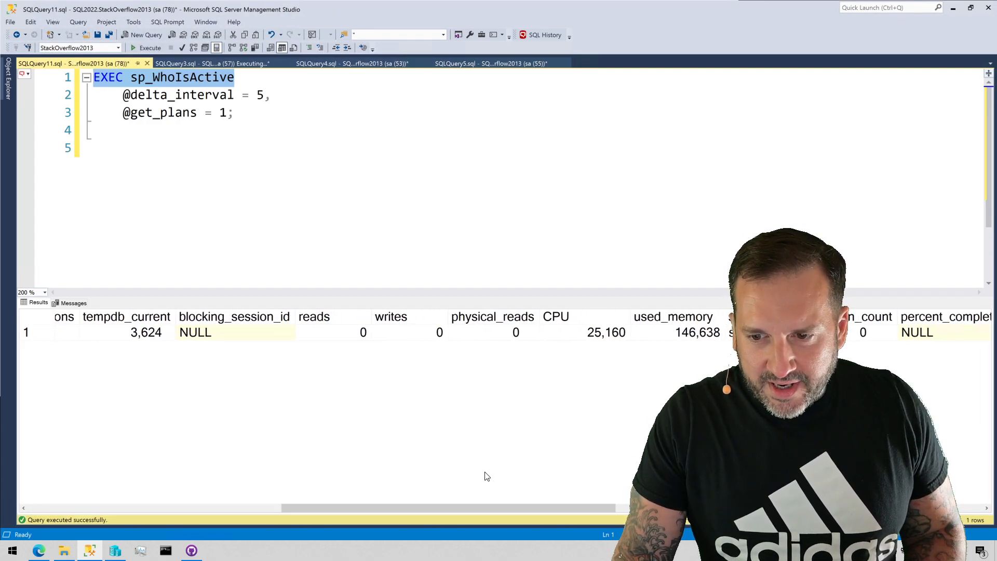
{"action": "left_click", "coordinate": [149, 47]}
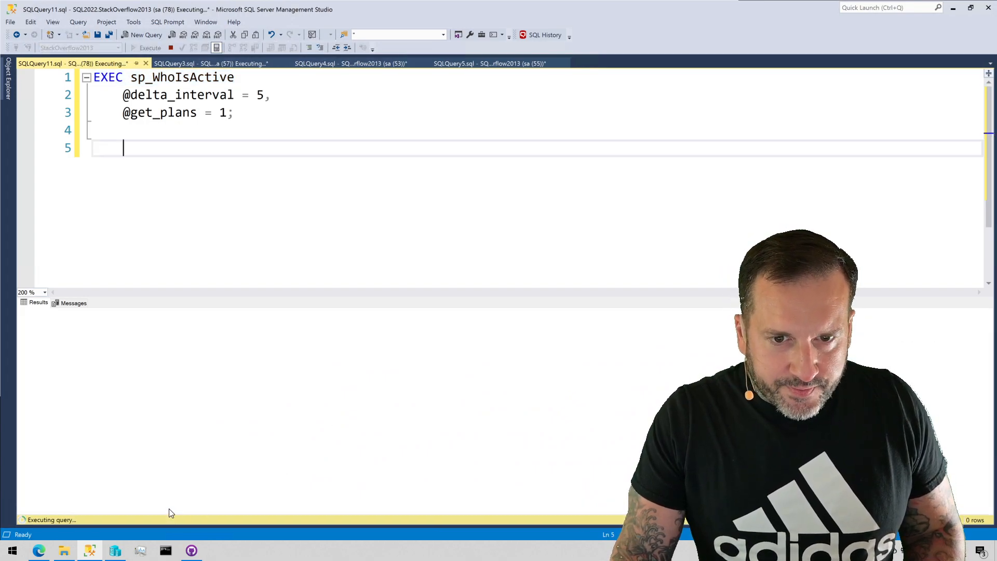
{"action": "left_click", "coordinate": [169, 48]}
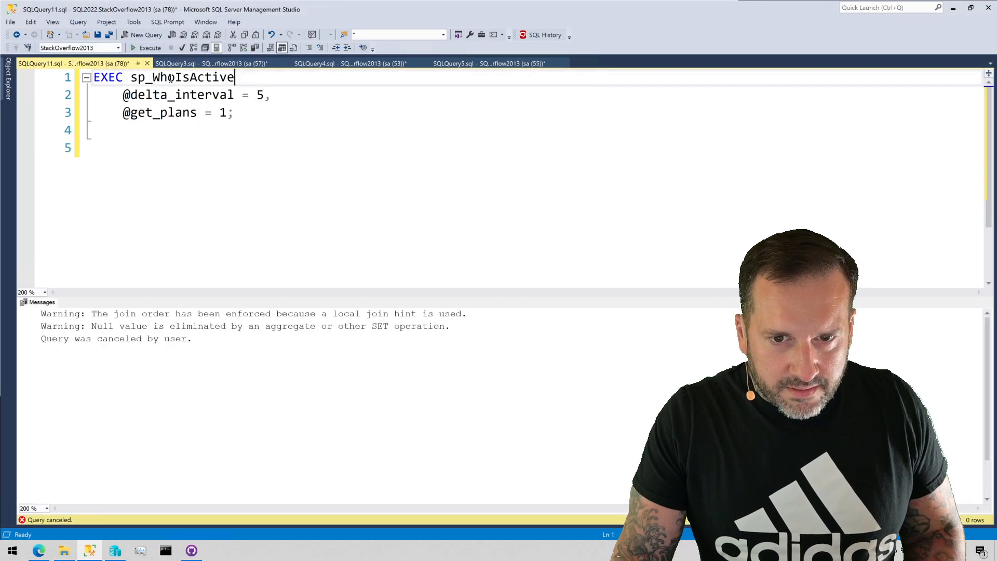
{"action": "left_click", "coordinate": [146, 48]}
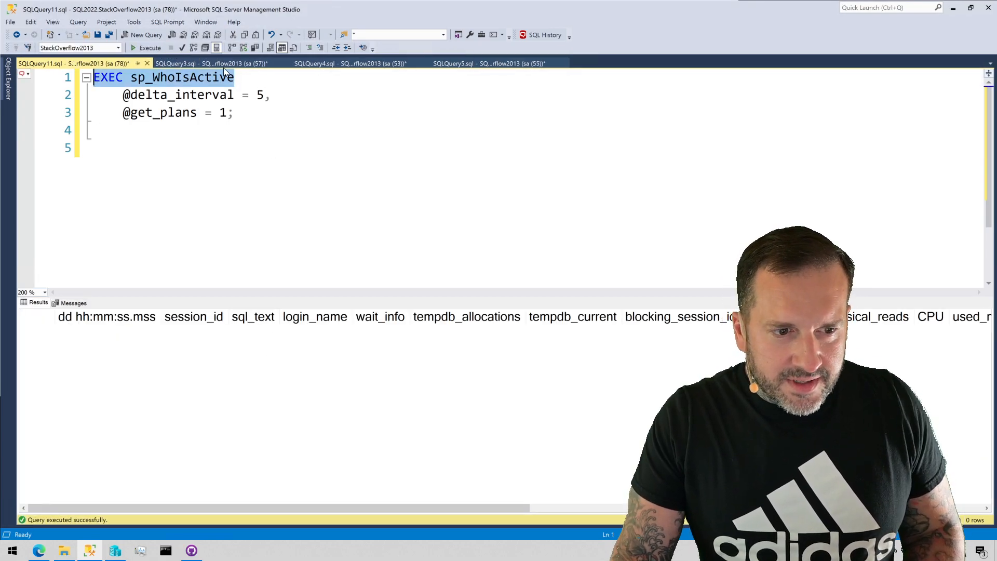
Start the COUNT_BIG query, then sample sp_WhoIsActive twice to watch its CPU climb from 8,868.
{"action": "left_click", "coordinate": [212, 63]}
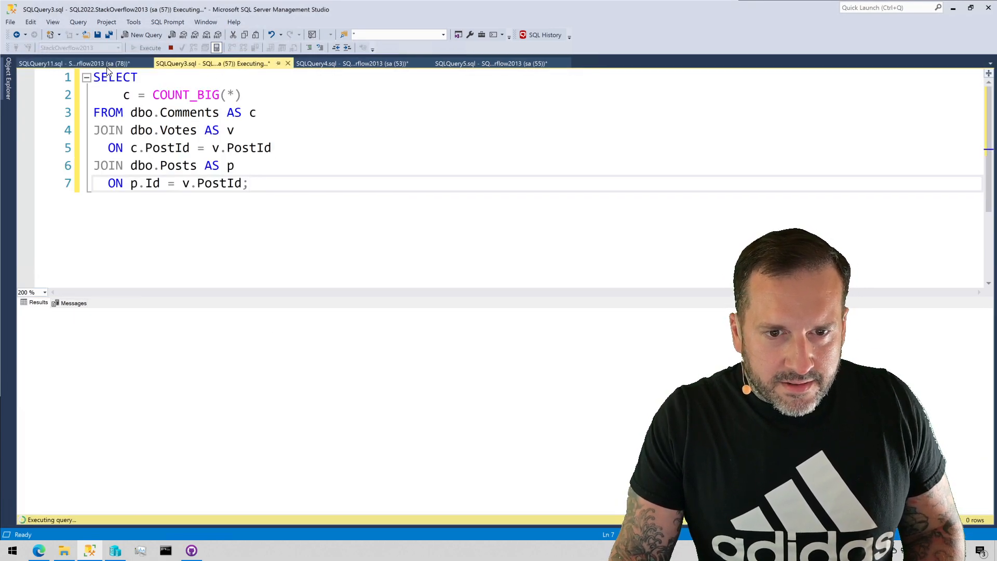
{"action": "left_click", "coordinate": [70, 64]}
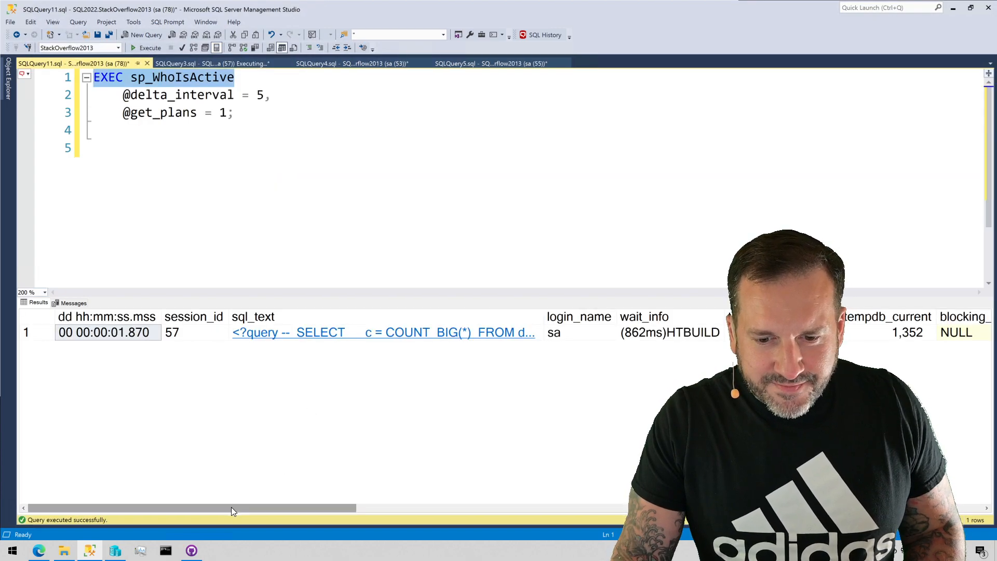
{"action": "scroll", "scroll_direction": "right", "scroll_amount": 3}
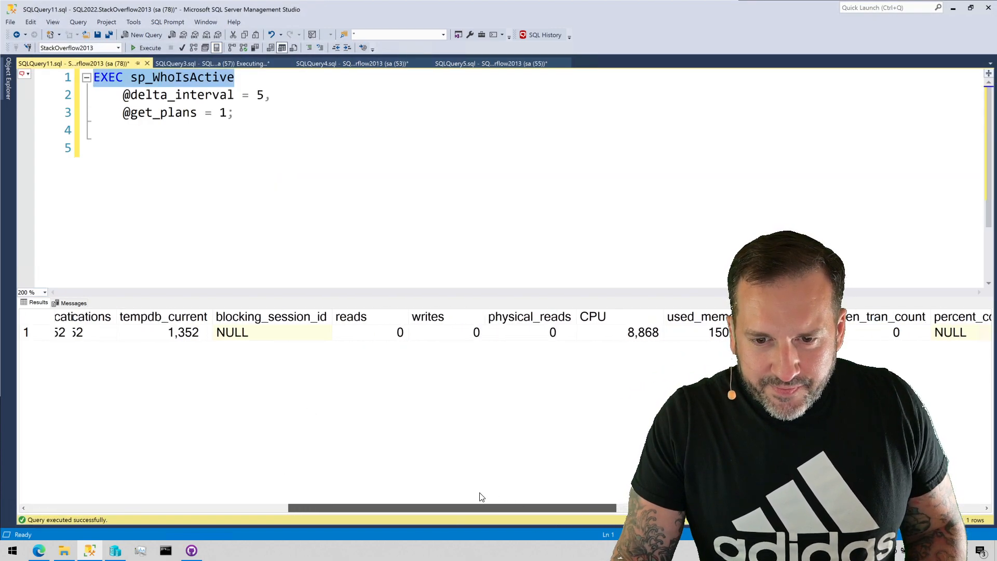
{"action": "left_click", "coordinate": [629, 333]}
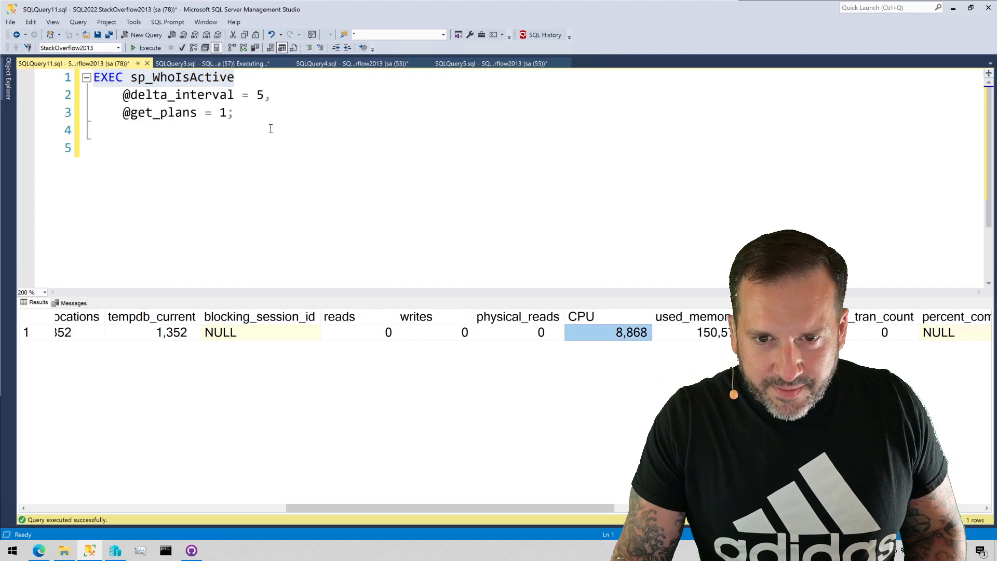
{"action": "left_click", "coordinate": [147, 48]}
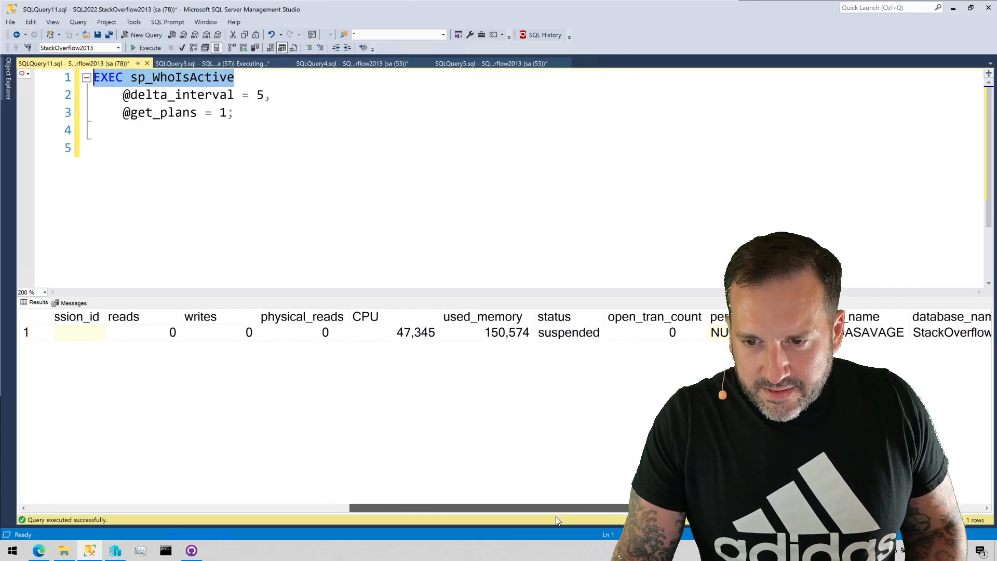
{"action": "scroll", "scroll_direction": "right", "scroll_amount": 3}
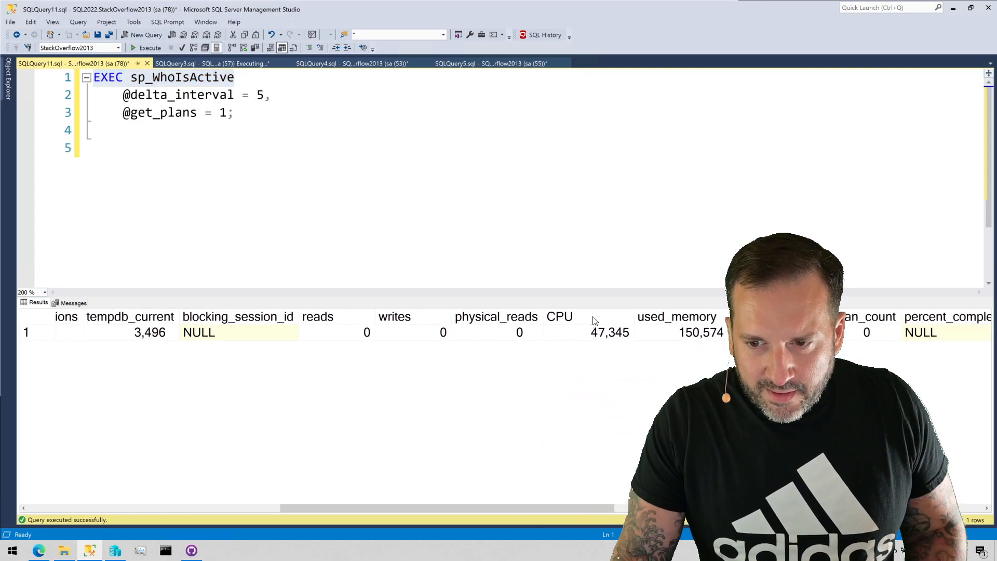
Note CPU 47,345, check the count query's result 104504400, and return to the sp_WhoIsActive script.
{"action": "left_click", "coordinate": [609, 333]}
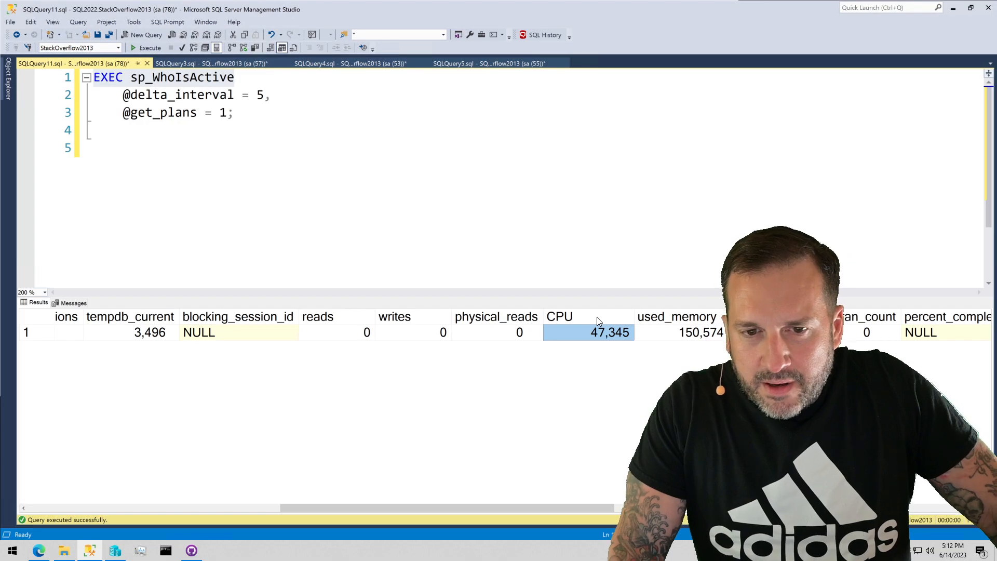
{"action": "left_click", "coordinate": [210, 63]}
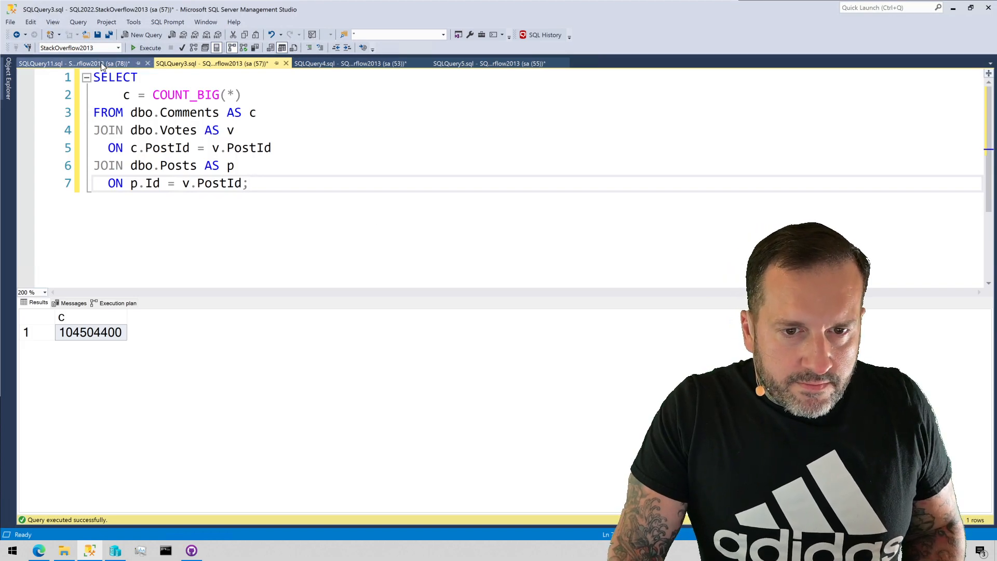
{"action": "left_click", "coordinate": [63, 63]}
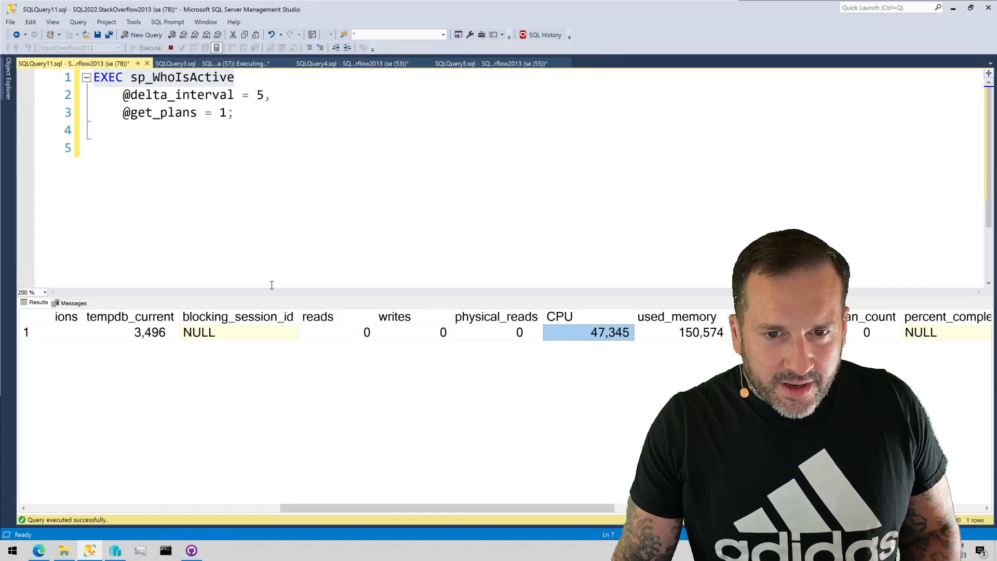
Run sp_WhoIsActive with delta sampling and compare session 57's CPU 39,681 against CPU_delta 30,244.
{"action": "left_click", "coordinate": [150, 48]}
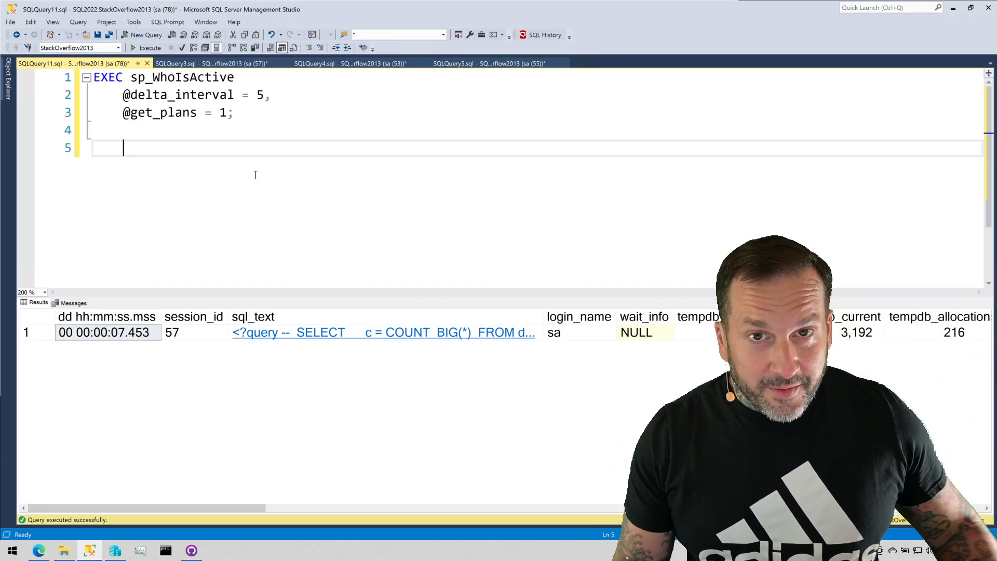
{"action": "mouse_move", "coordinate": [158, 438]}
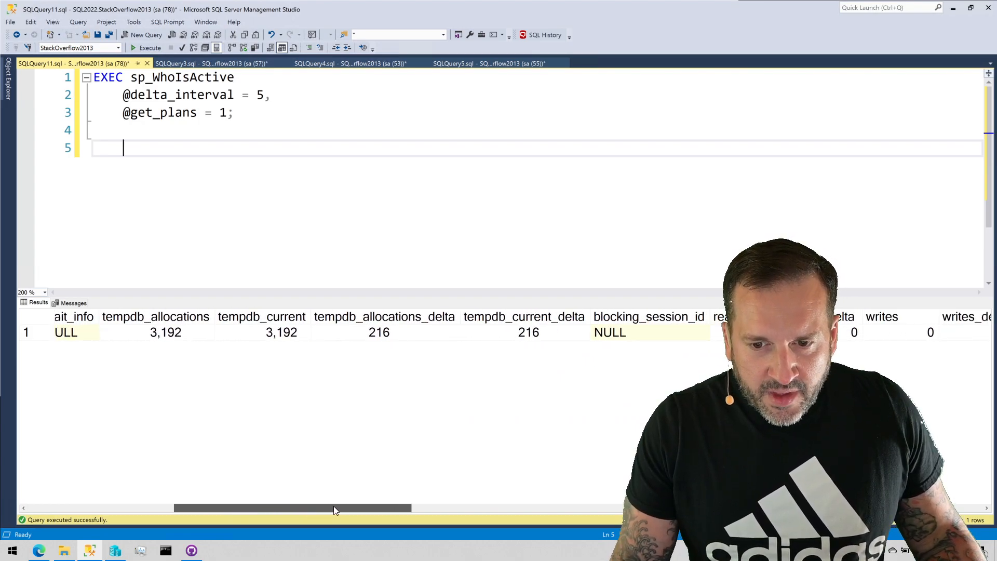
{"action": "scroll", "scroll_direction": "left", "scroll_amount": 3}
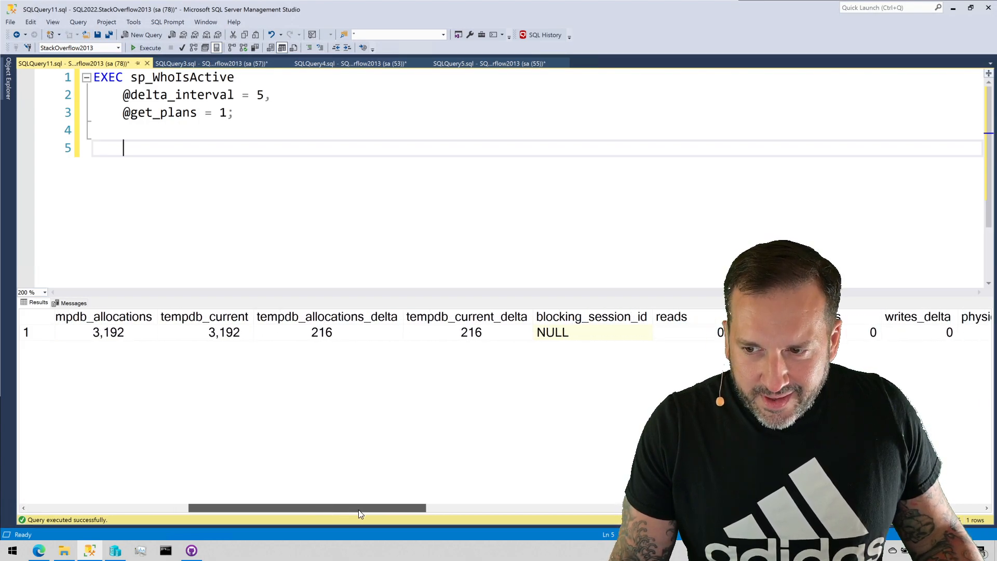
{"action": "scroll", "scroll_direction": "right", "scroll_amount": 3}
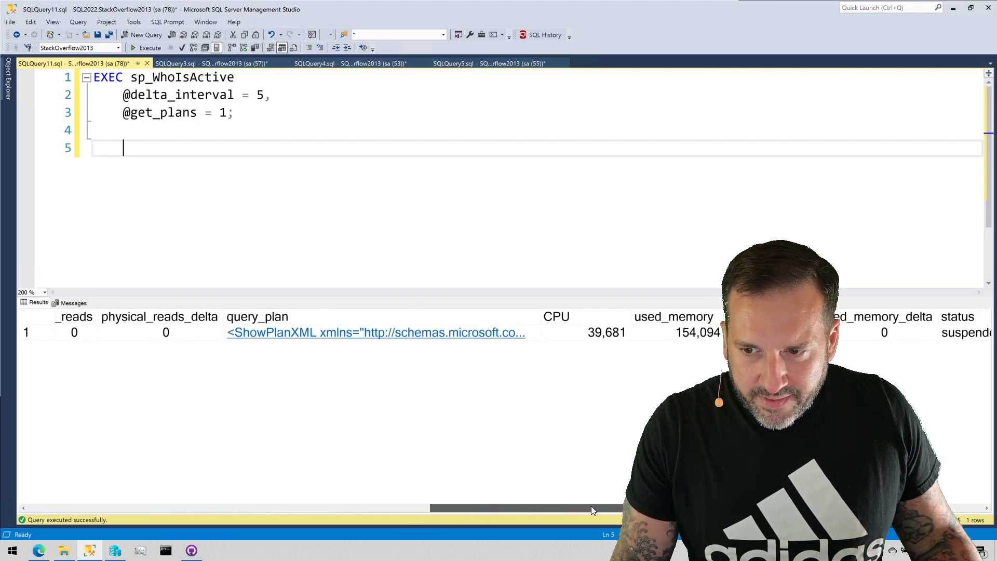
{"action": "scroll", "scroll_direction": "right", "scroll_amount": 3}
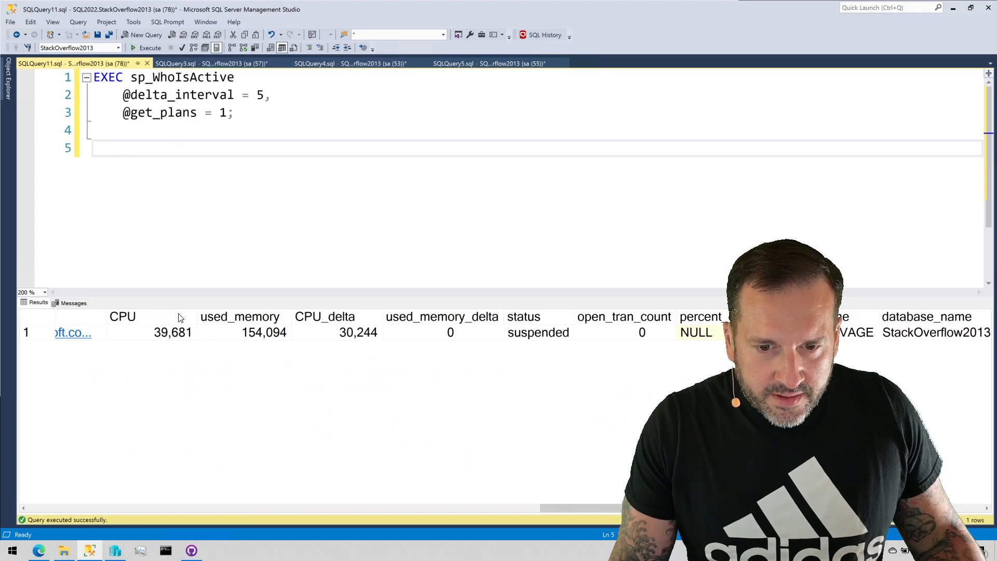
{"action": "left_click", "coordinate": [172, 332]}
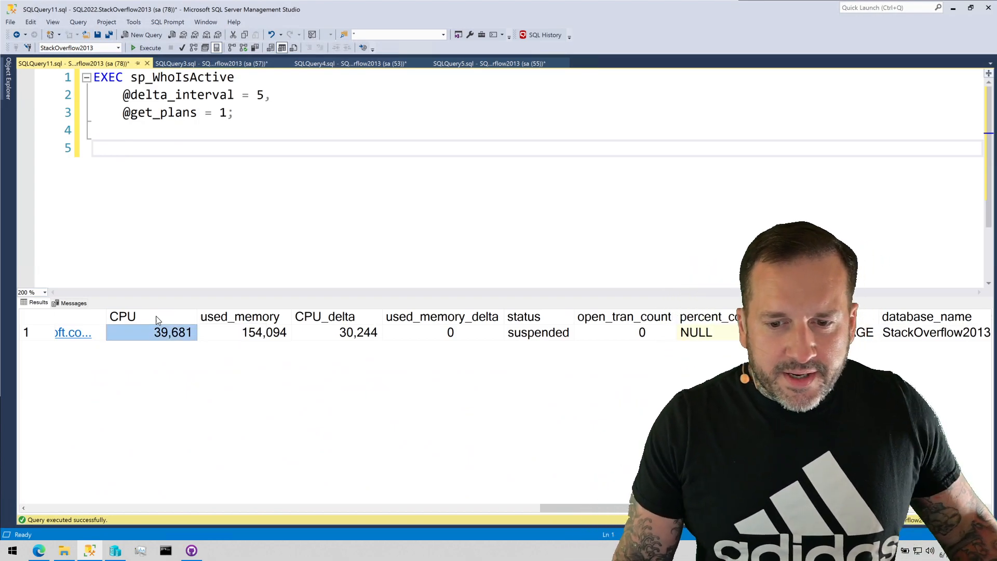
{"action": "left_click", "coordinate": [337, 332]}
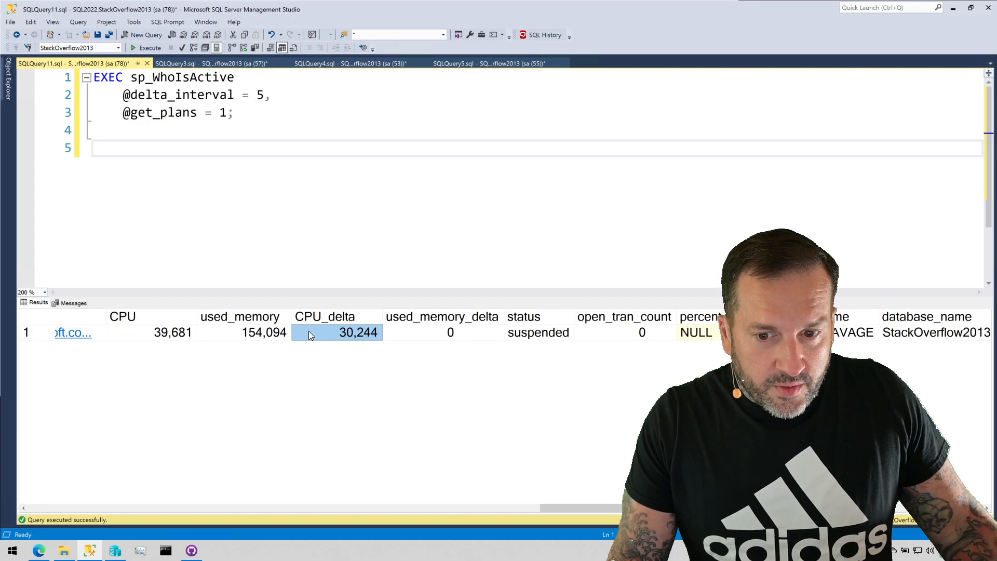
{"action": "mouse_move", "coordinate": [377, 403]}
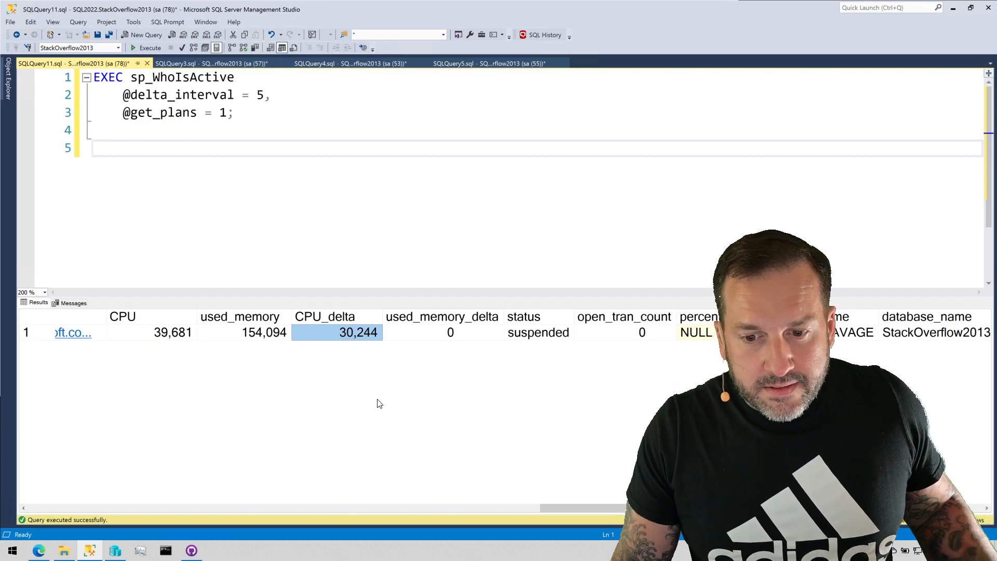
{"action": "mouse_move", "coordinate": [378, 395]}
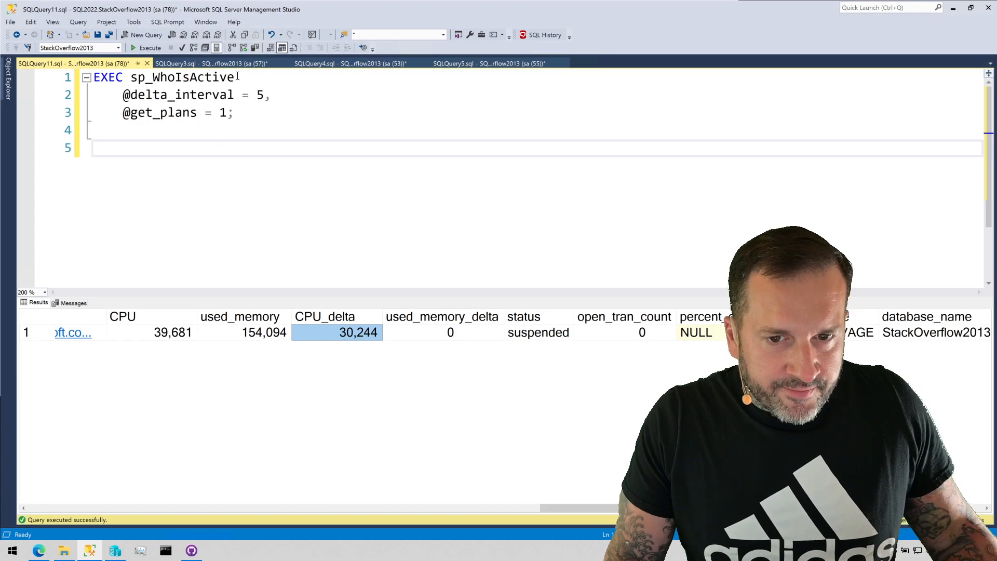
Resample sp_WhoIsActive, inspect blocked SELECT session 55's row, and switch to the UPDATE script.
{"action": "left_click", "coordinate": [347, 63]}
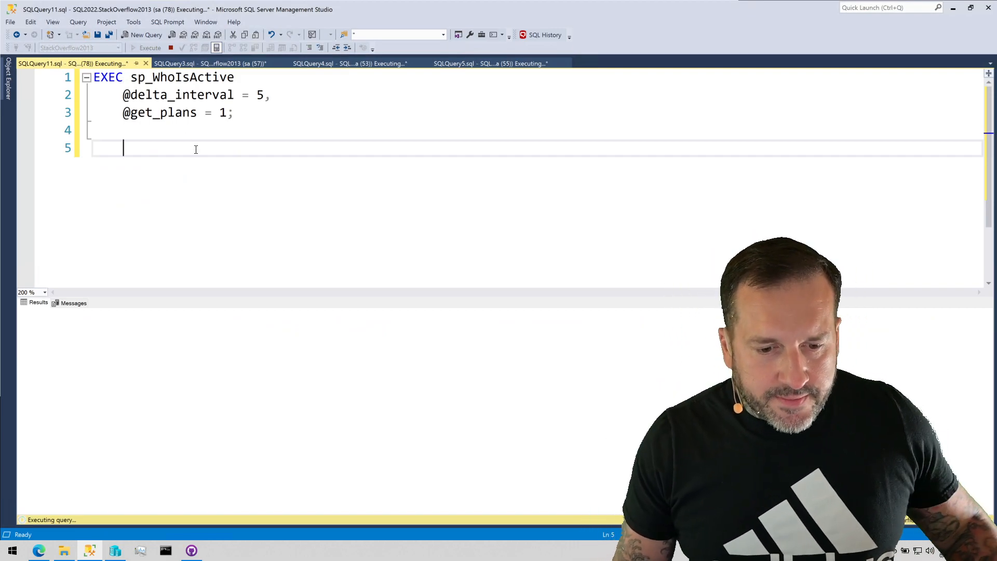
{"action": "left_click", "coordinate": [150, 48]}
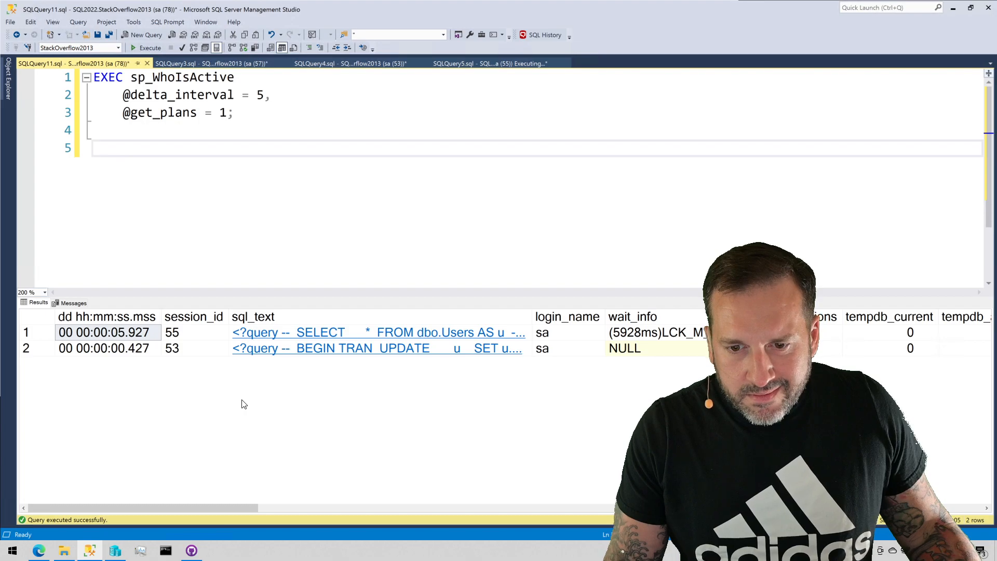
{"action": "left_click", "coordinate": [26, 332]}
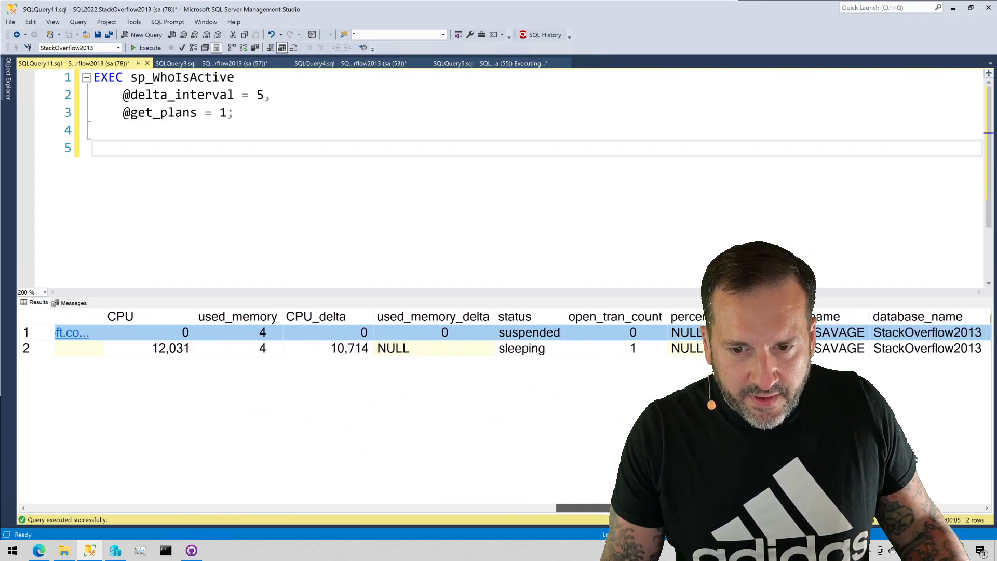
{"action": "scroll", "scroll_direction": "right", "scroll_amount": 3}
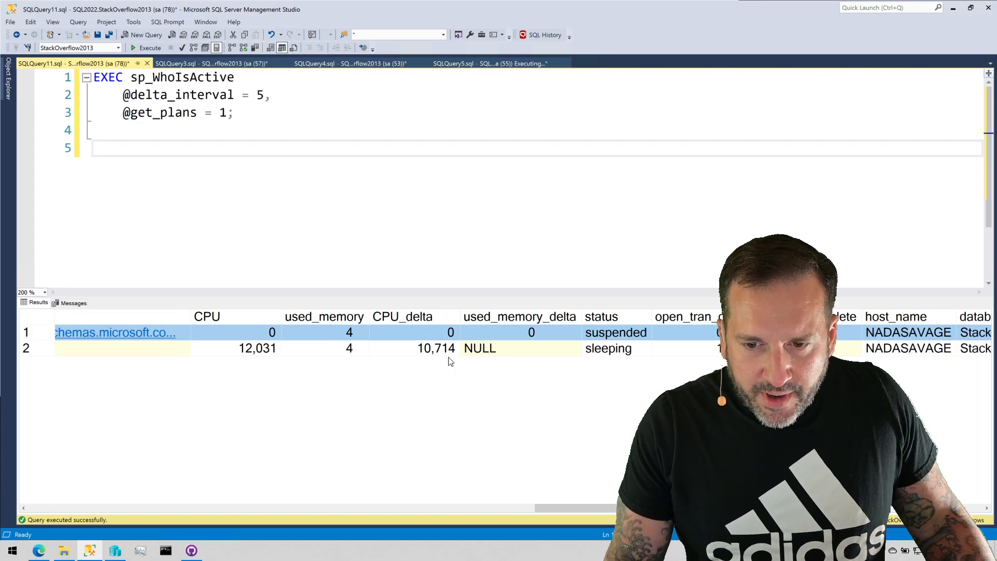
{"action": "left_click", "coordinate": [257, 348]}
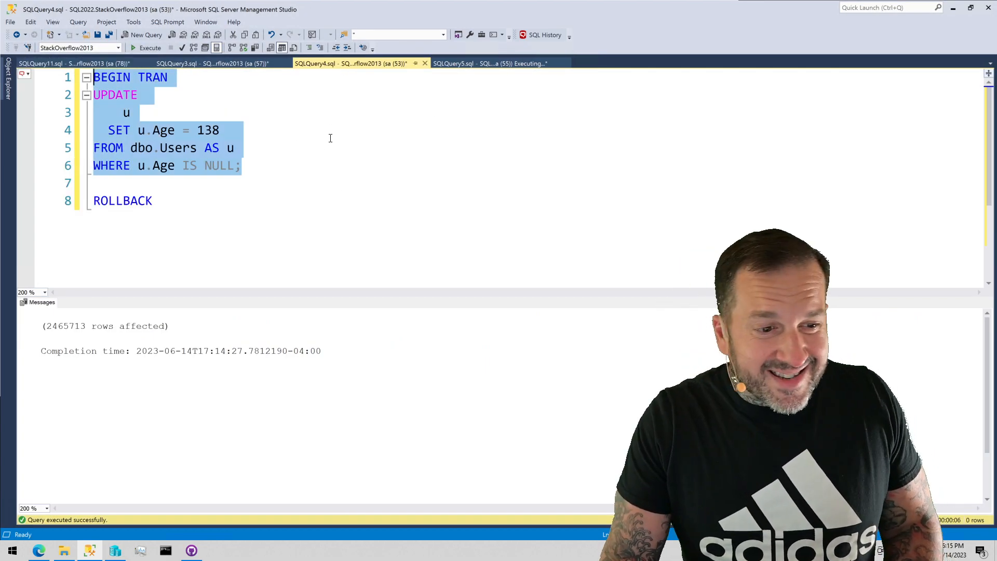
Review the sp_WhoIsActive grid out to blocking_session_id showing session 53 blocking session 55.
{"action": "left_click", "coordinate": [44, 63]}
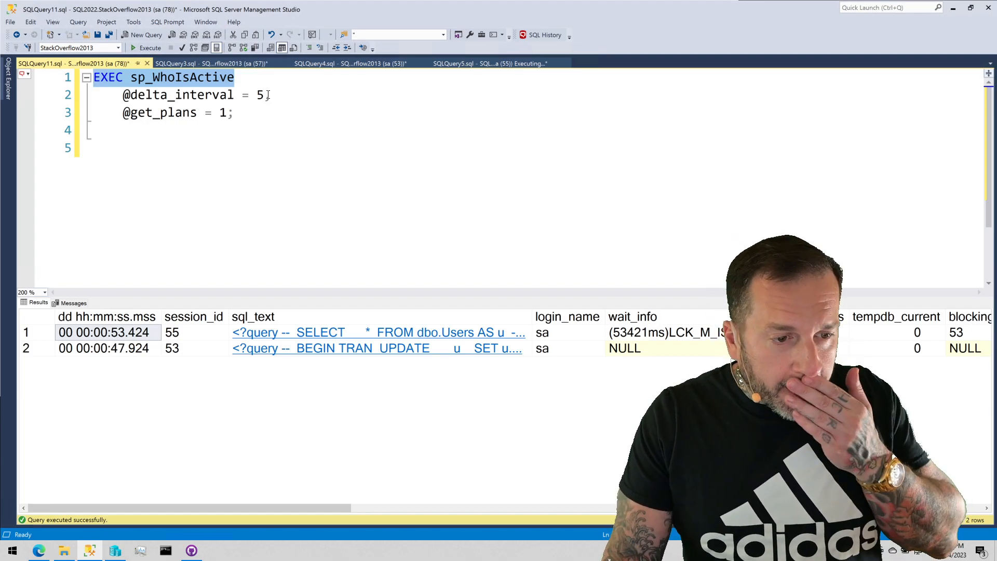
{"action": "scroll", "scroll_direction": "right", "scroll_amount": 3}
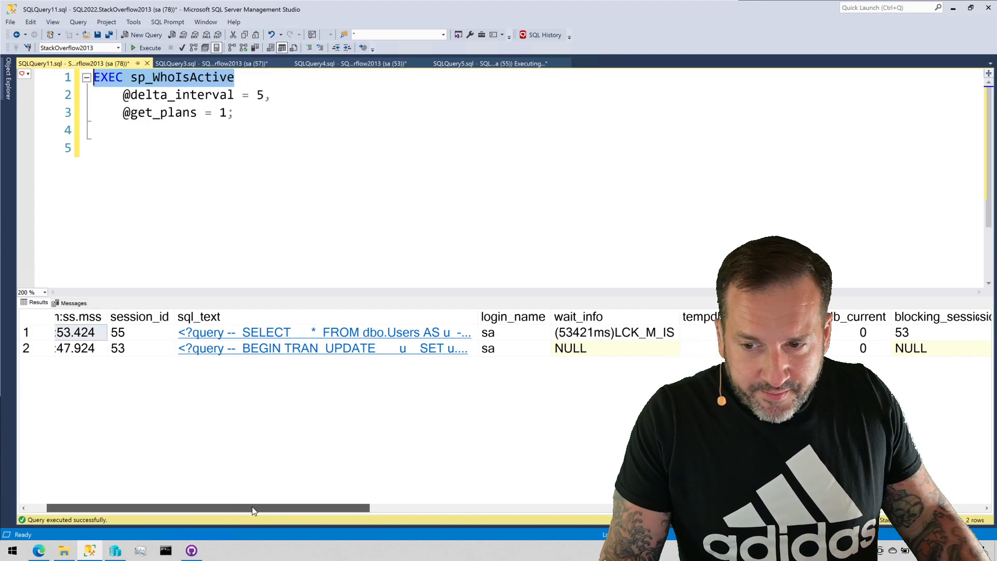
{"action": "scroll", "scroll_direction": "right", "scroll_amount": 3}
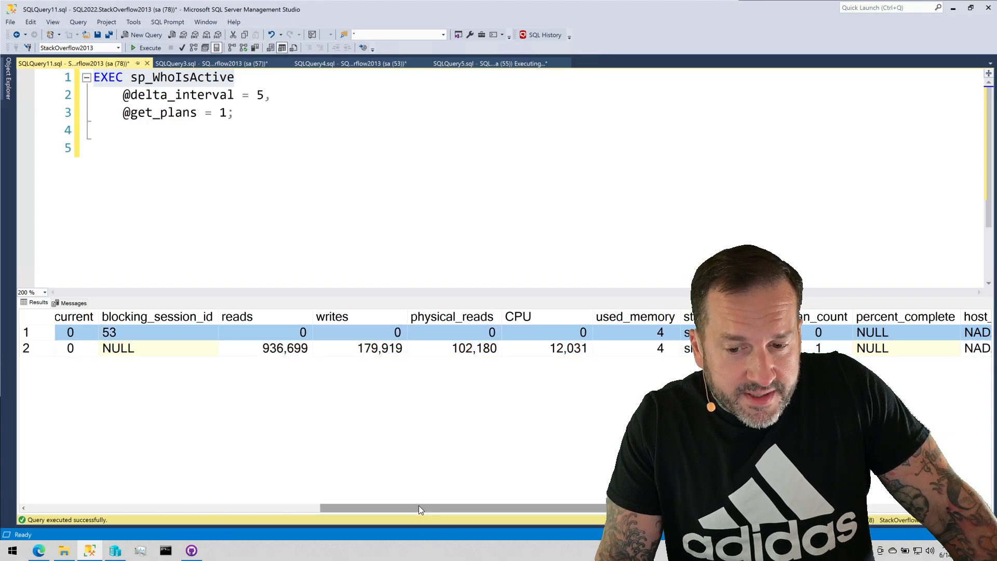
{"action": "scroll", "scroll_direction": "left", "scroll_amount": 3}
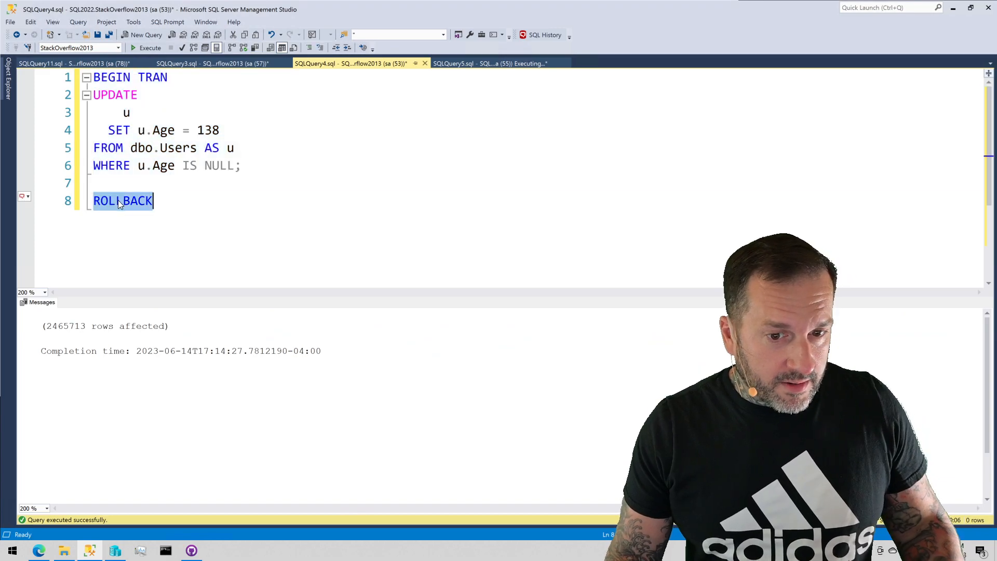
Execute the ROLLBACK, cancel the running Users SELECT in SQLQuery5, and return to sp_WhoIsActive.
{"action": "left_click", "coordinate": [150, 48]}
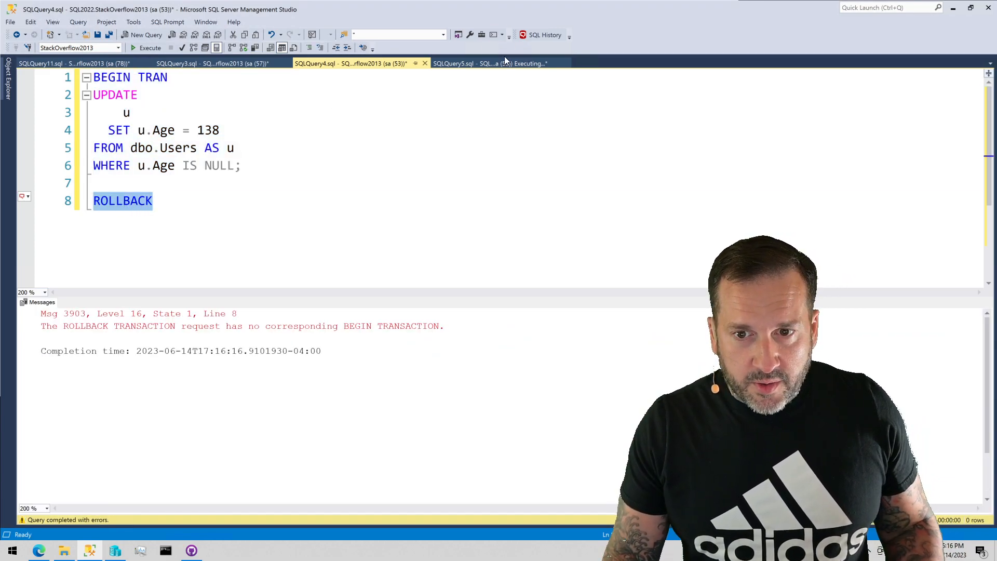
{"action": "left_click", "coordinate": [489, 63]}
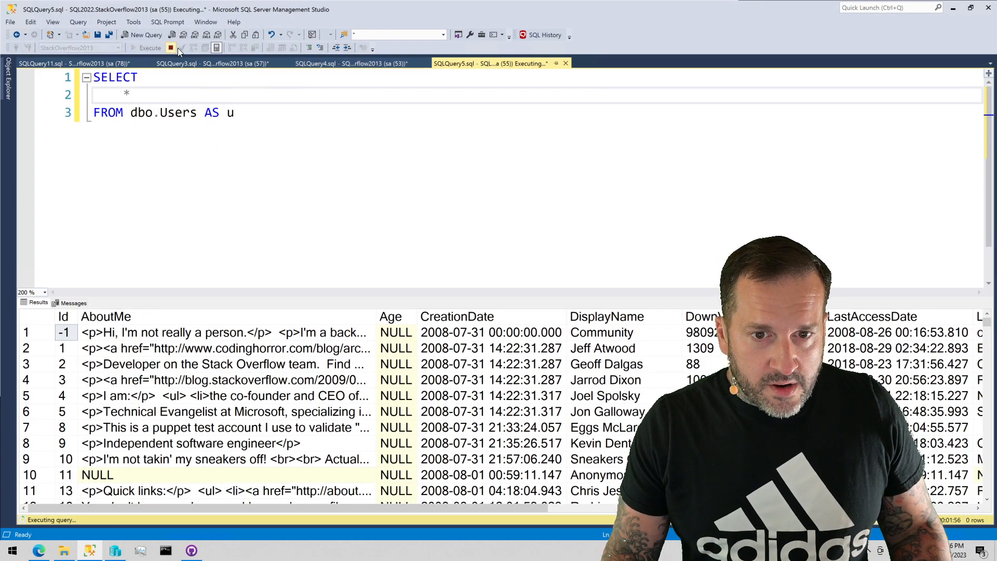
{"action": "left_click", "coordinate": [171, 48]}
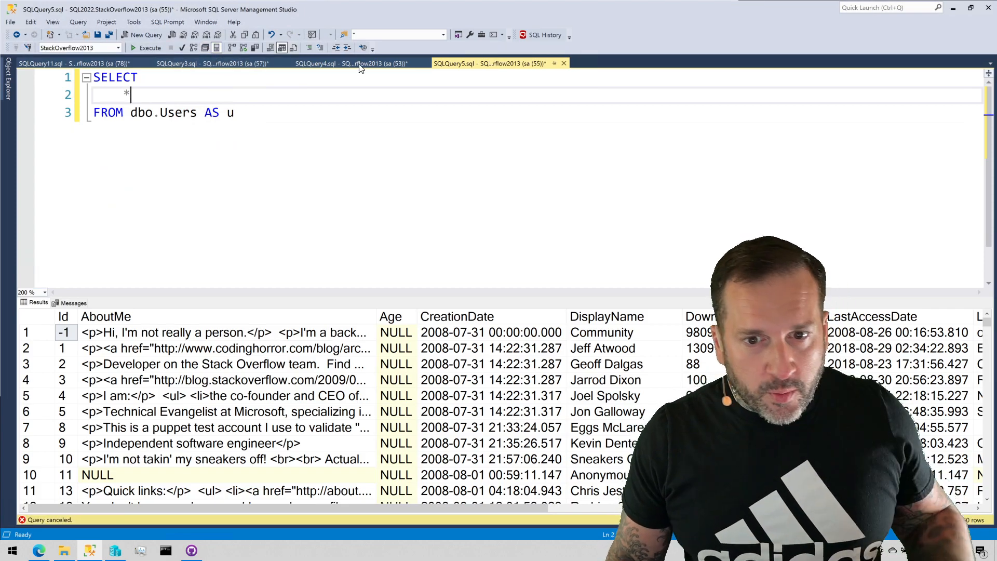
{"action": "left_click", "coordinate": [213, 63]}
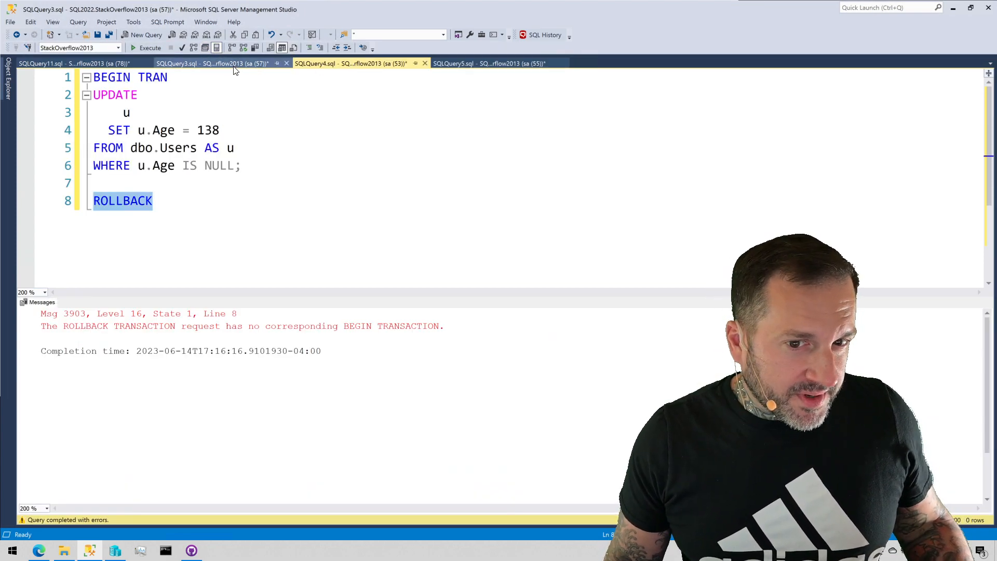
{"action": "left_click", "coordinate": [35, 63]}
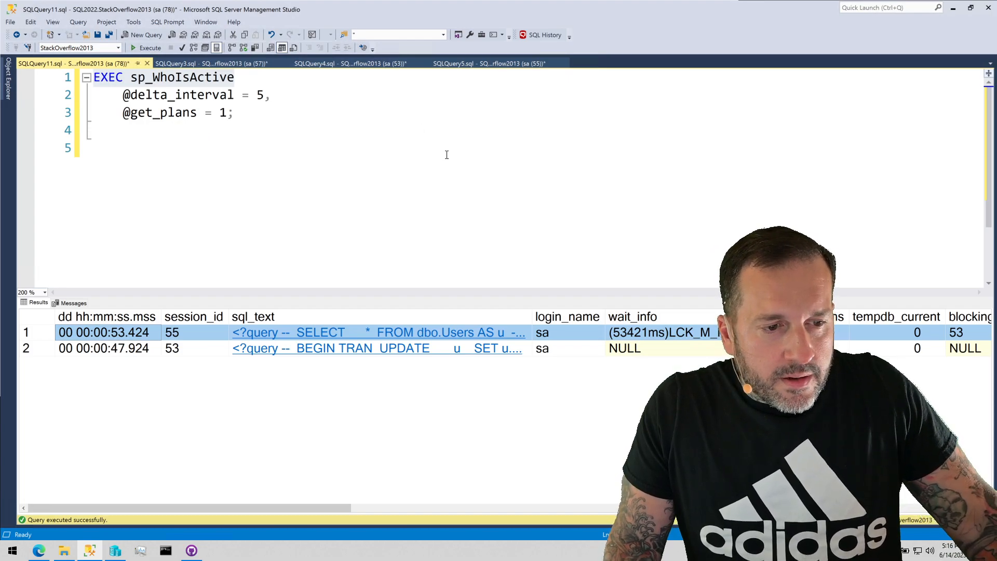
{"action": "mouse_move", "coordinate": [437, 150]}
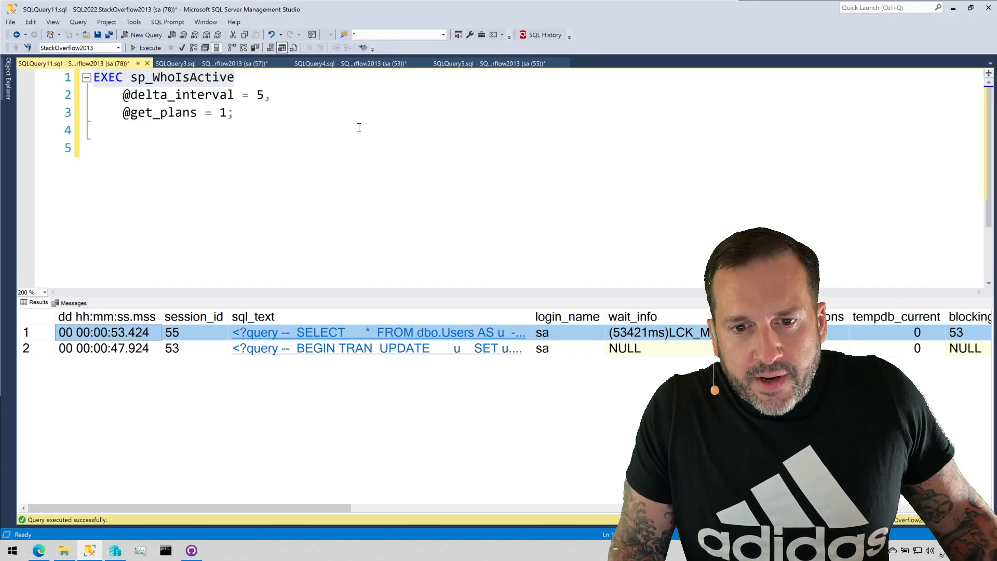
{"action": "mouse_move", "coordinate": [355, 122]}
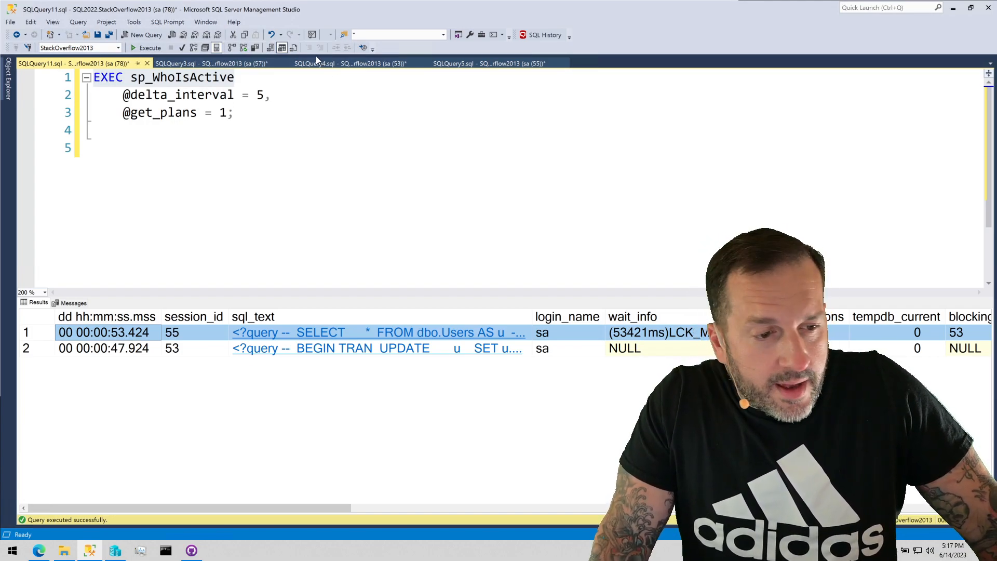
{"action": "mouse_move", "coordinate": [315, 48]}
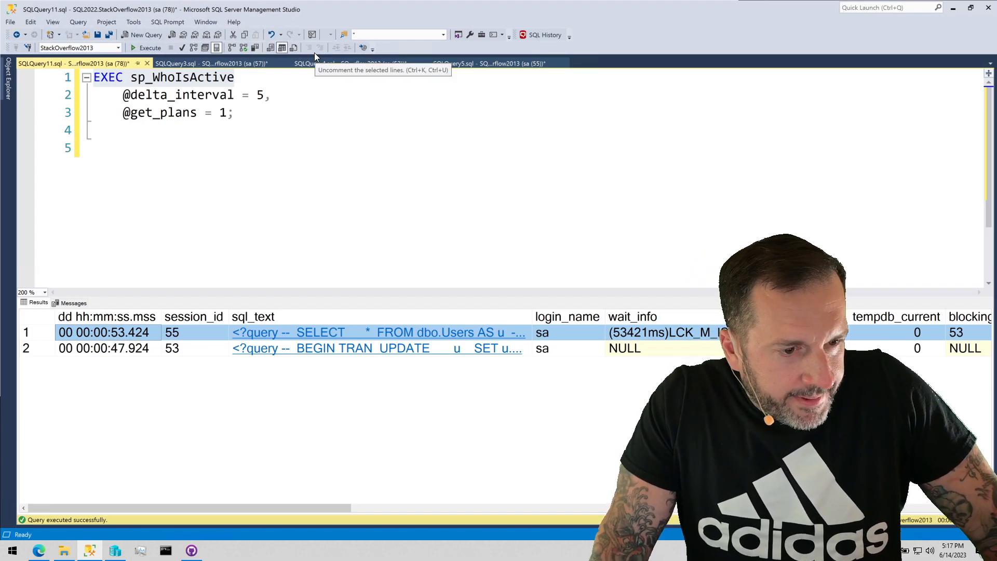